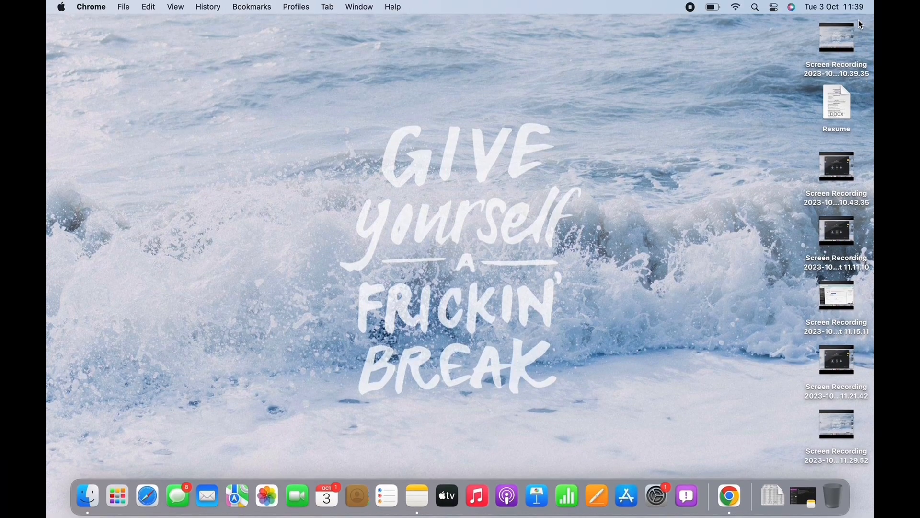
{"action": "mouse_move", "coordinate": [457, 220]}
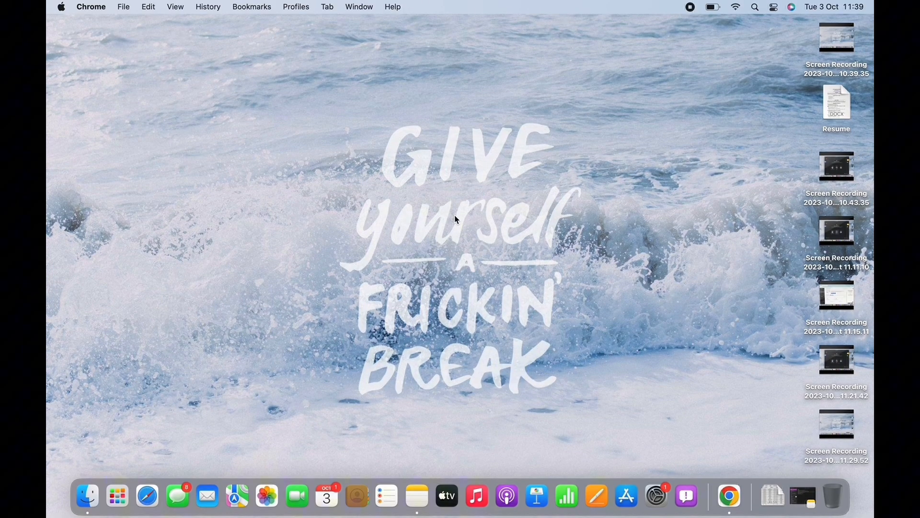
{"action": "mouse_move", "coordinate": [832, 19]}
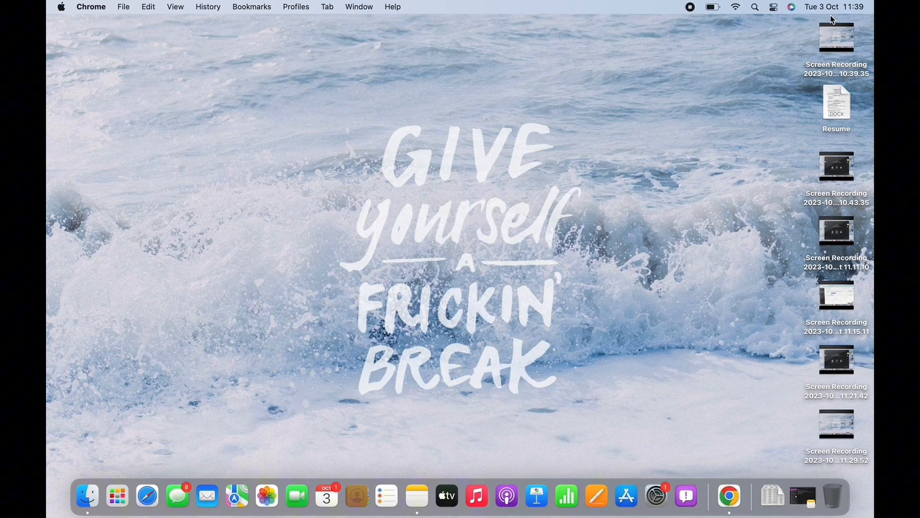
{"action": "mouse_move", "coordinate": [863, 34]}
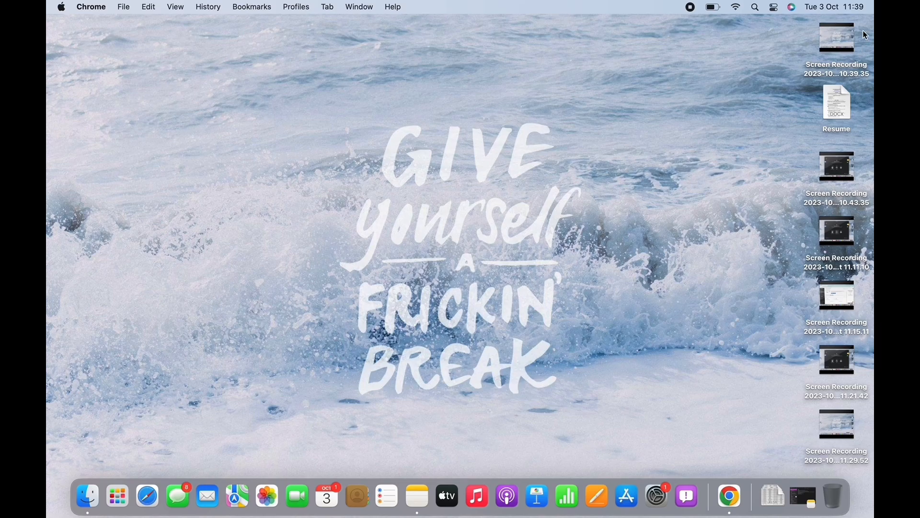
Navigate Chrome to amd.com/en/support to load the AMD Drivers and Support page
{"action": "left_click", "coordinate": [728, 496]}
{"action": "type", "text": "amd.com/en/s"}
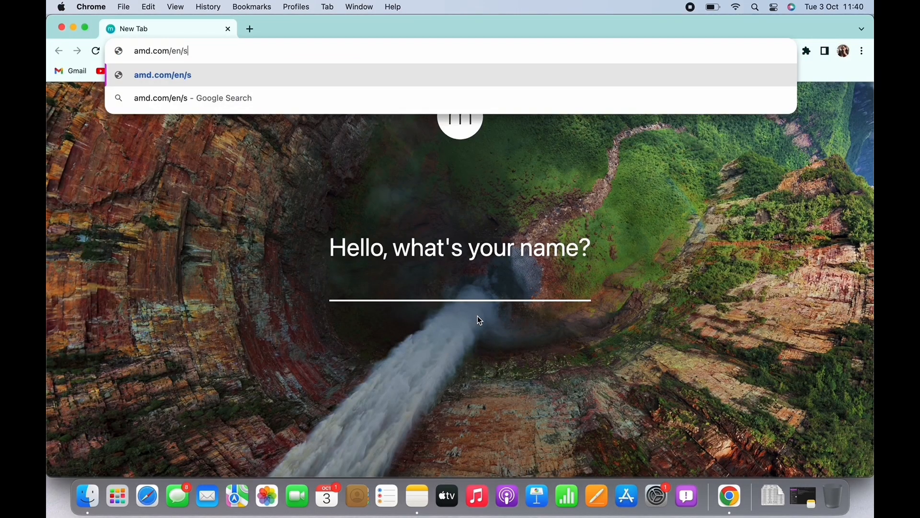
{"action": "type", "text": "upport"}
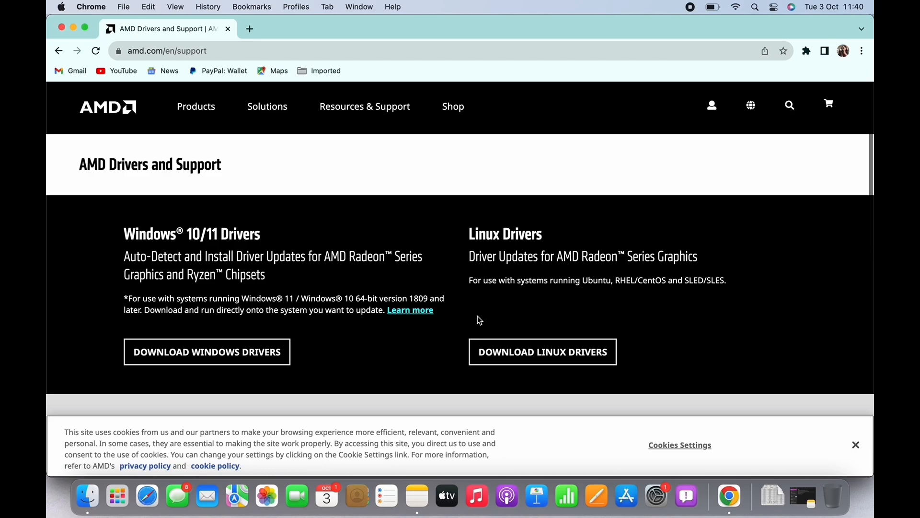
{"action": "scroll", "scroll_direction": "down", "scroll_amount": 3}
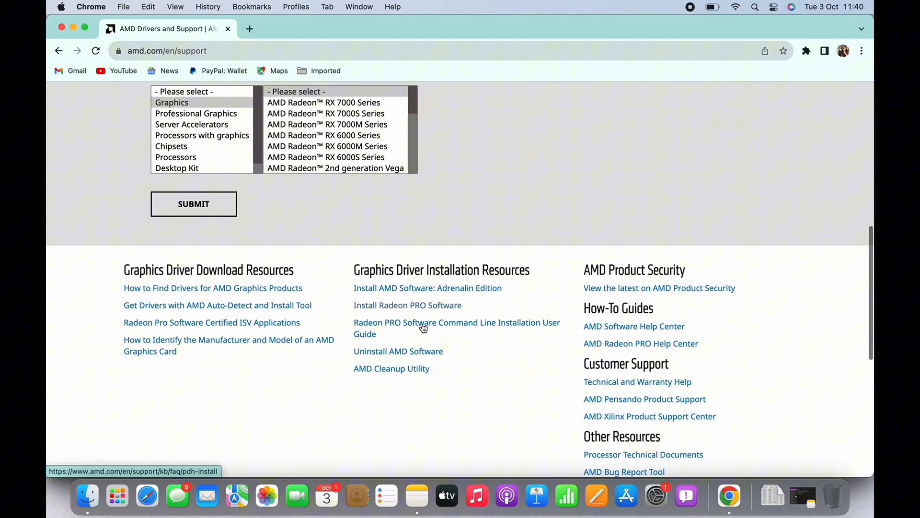
{"action": "scroll", "scroll_direction": "down", "scroll_amount": 3}
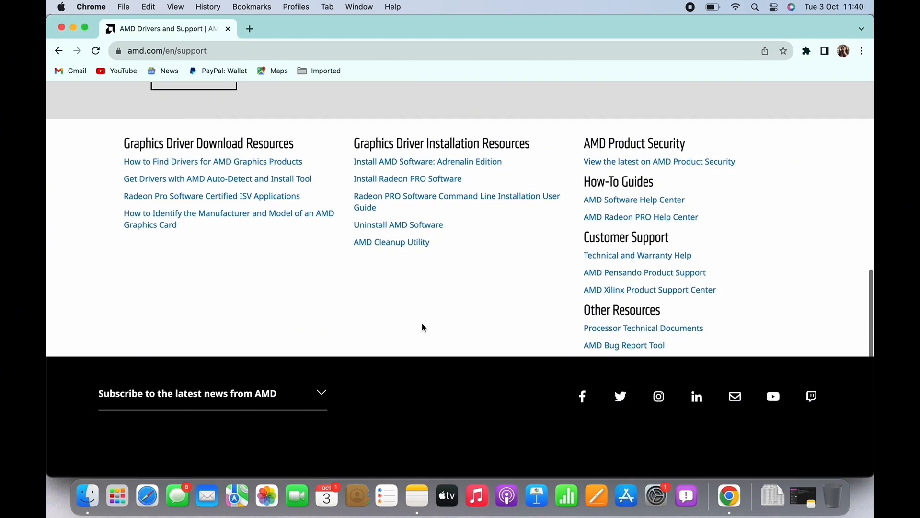
{"action": "scroll", "scroll_direction": "up", "scroll_amount": 3}
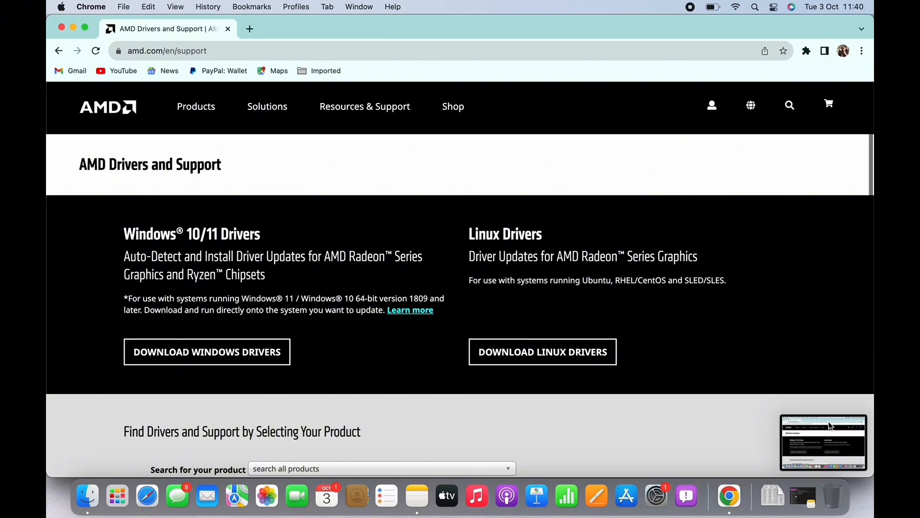
{"action": "mouse_move", "coordinate": [788, 435]}
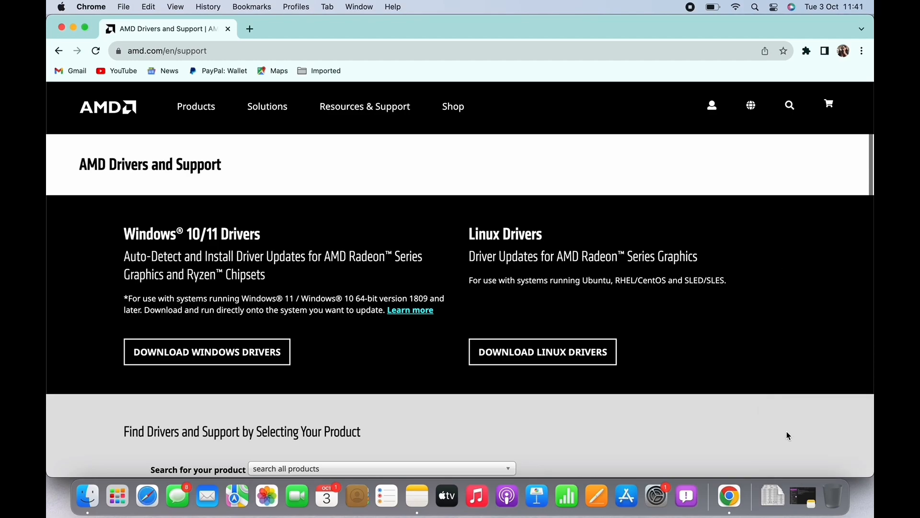